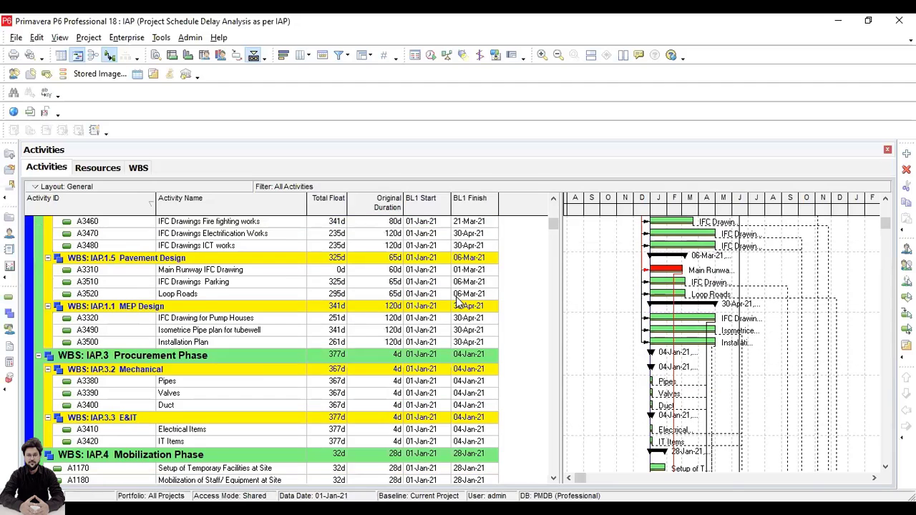
# Write a red note with F9 on the first line and Schedule on the second
pyautogui.scroll(-3)
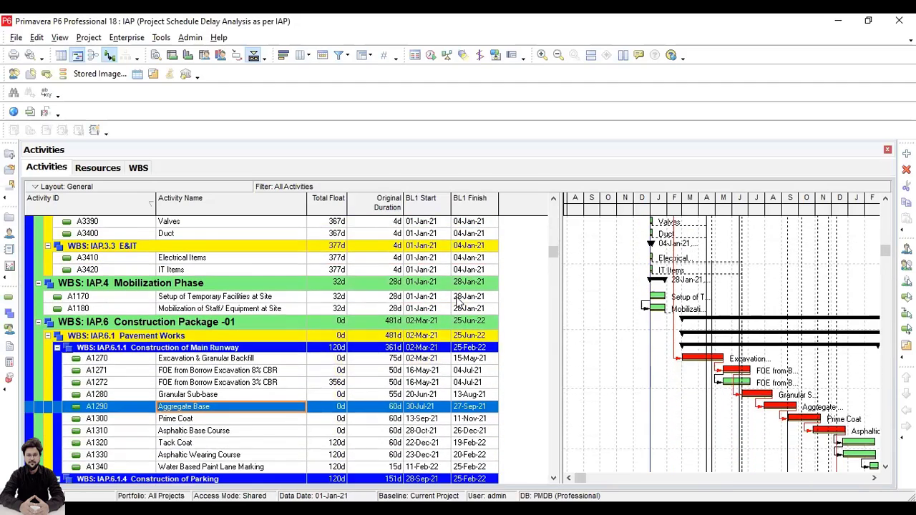
pyautogui.scroll(-3)
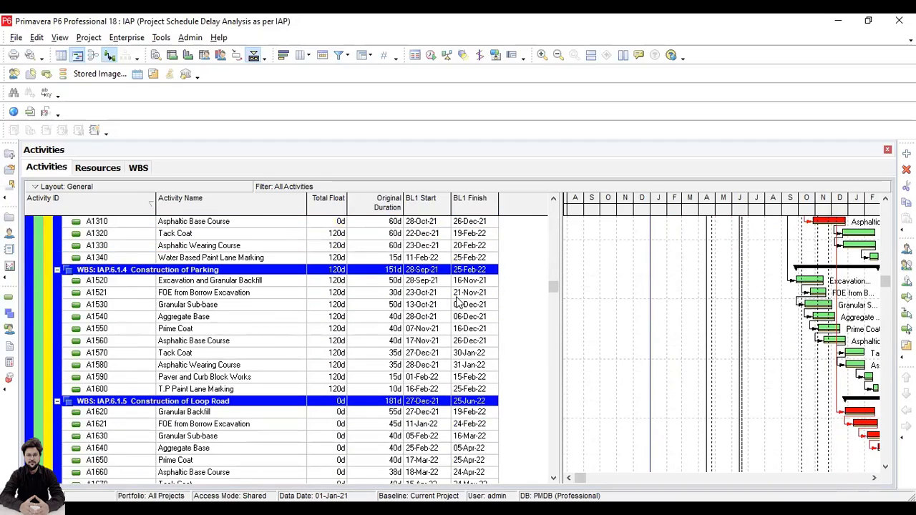
pyautogui.scroll(-3)
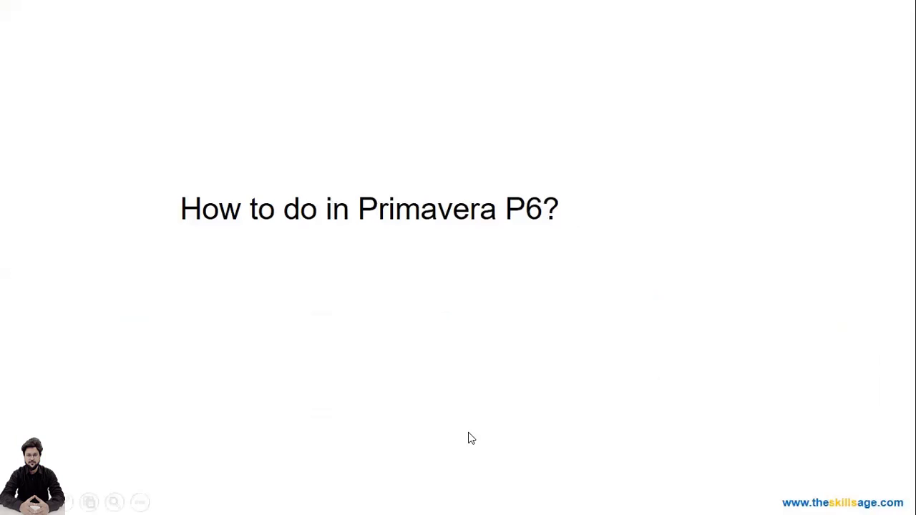
pyautogui.moveTo(478, 280)
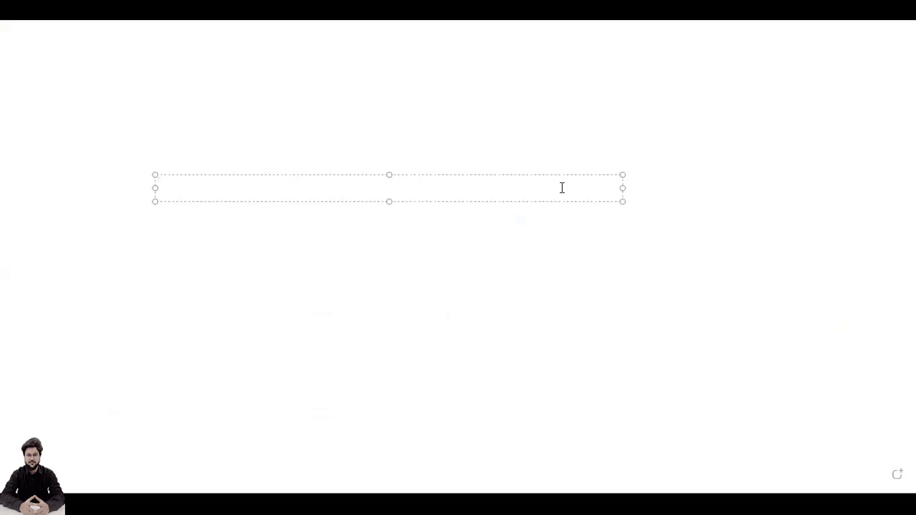
pyautogui.write('F9')
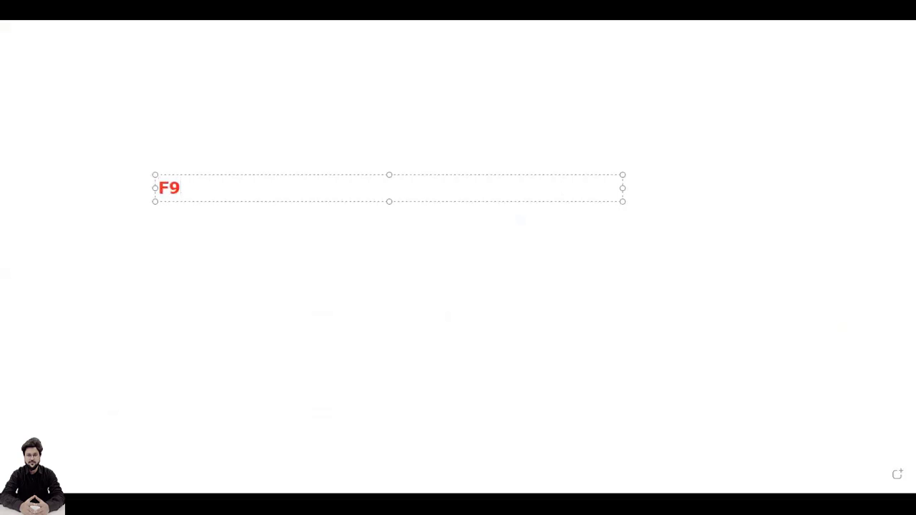
pyautogui.click(169, 188)
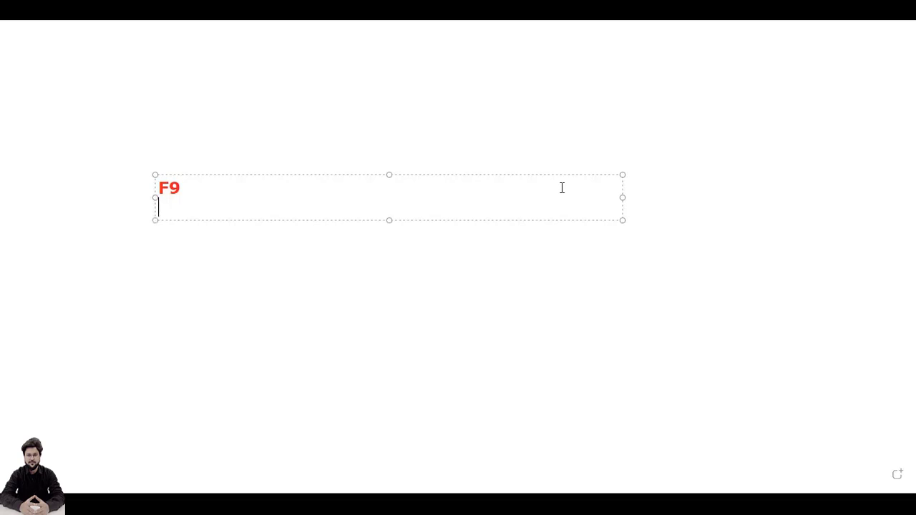
pyautogui.write('Schedule')
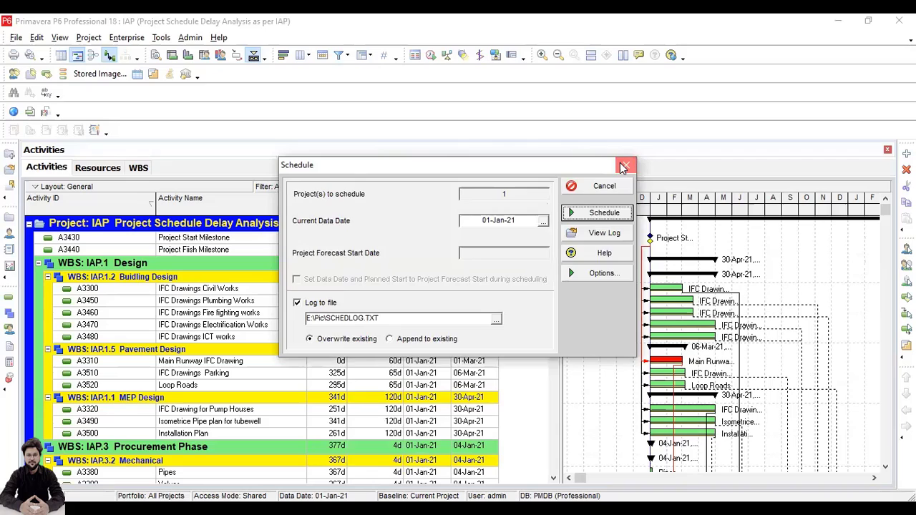
pyautogui.click(624, 166)
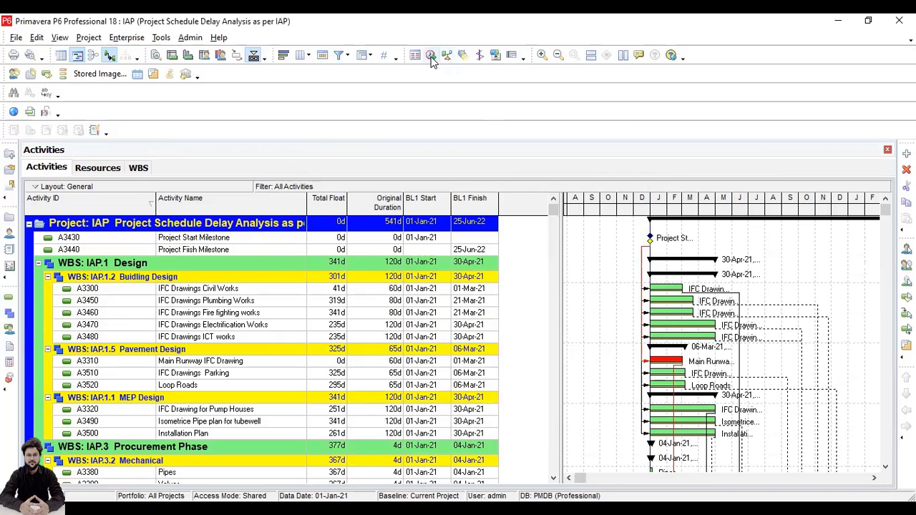
pyautogui.moveTo(447, 56)
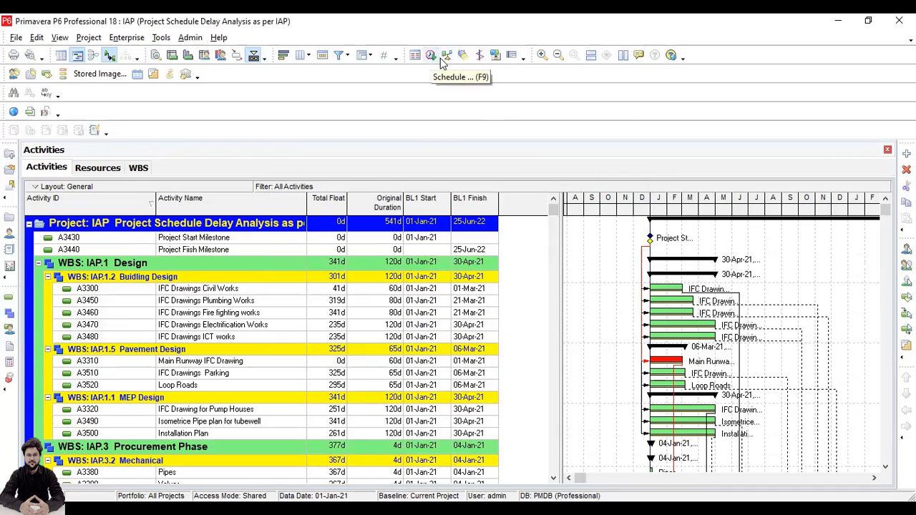
pyautogui.click(429, 54)
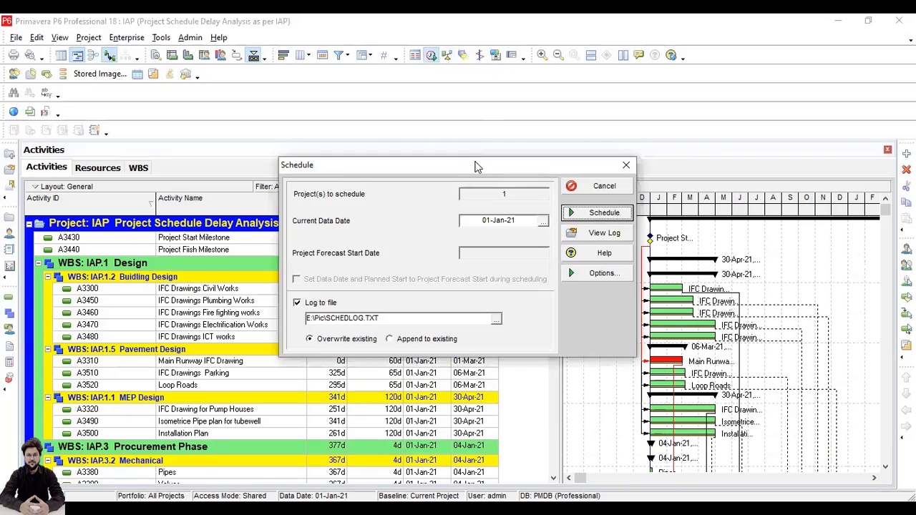
pyautogui.moveTo(440, 116)
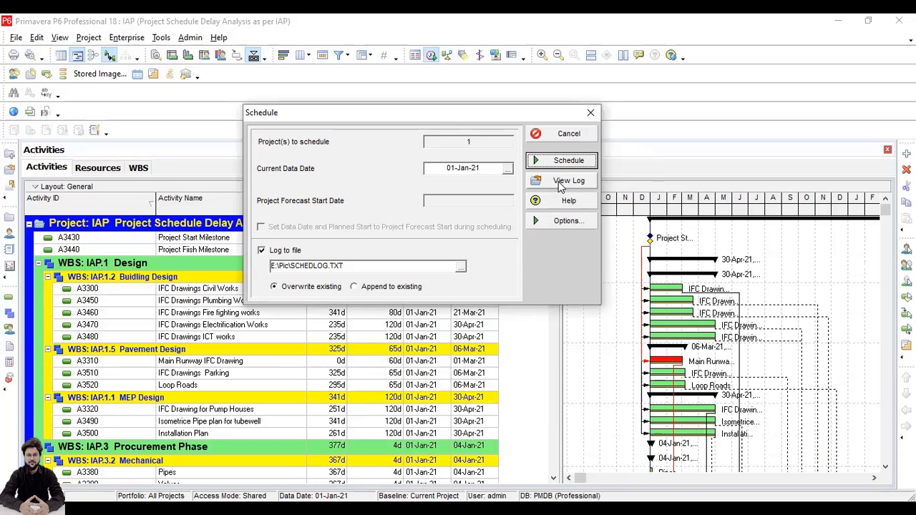
pyautogui.moveTo(555, 185)
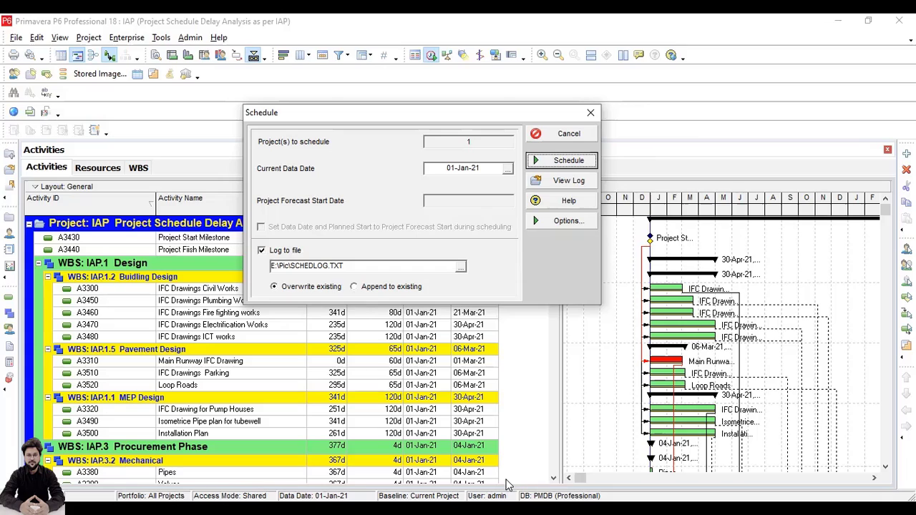
pyautogui.moveTo(417, 215)
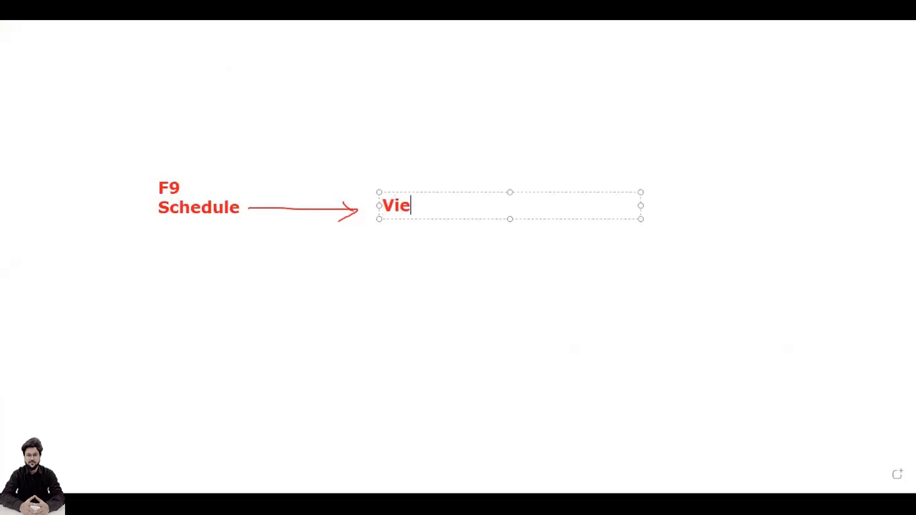
# Finish the new note after the arrow so it reads View log
pyautogui.write('w log')
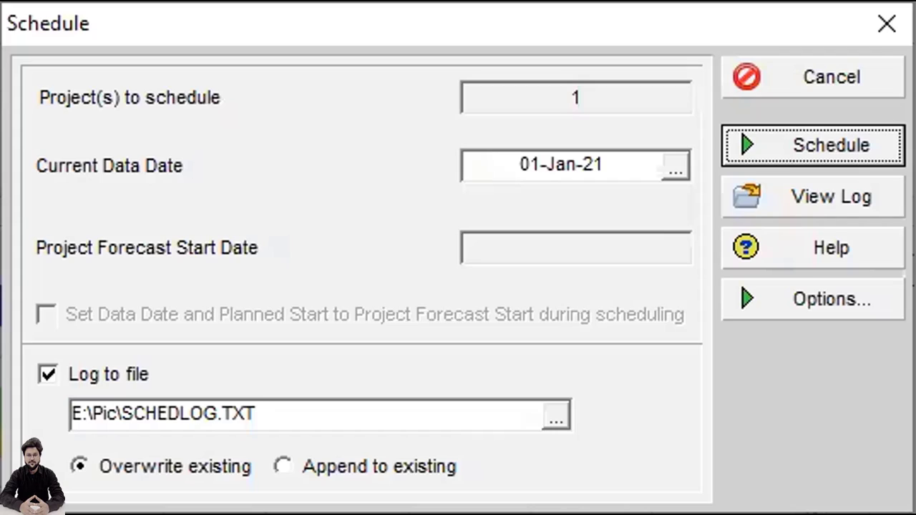
# Run the schedule for project IAP and view its SCHEDLOG.TXT log
pyautogui.click(812, 146)
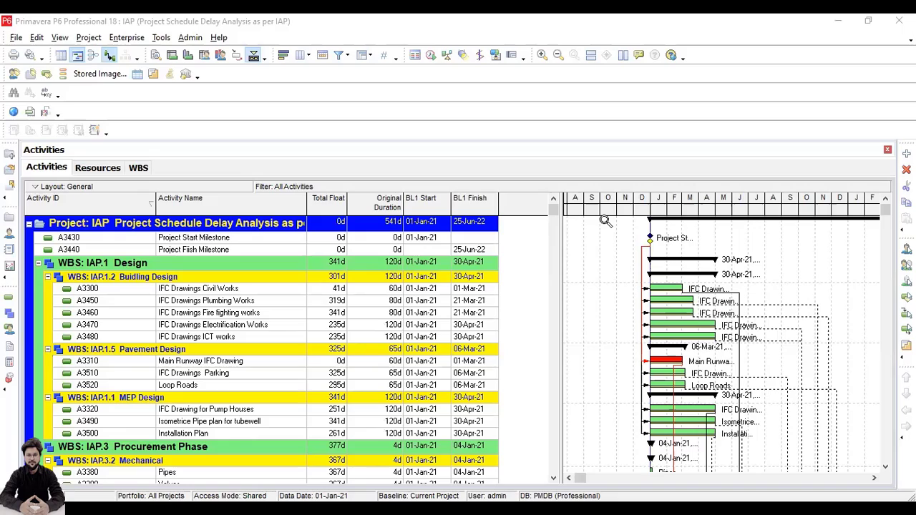
pyautogui.moveTo(392, 166)
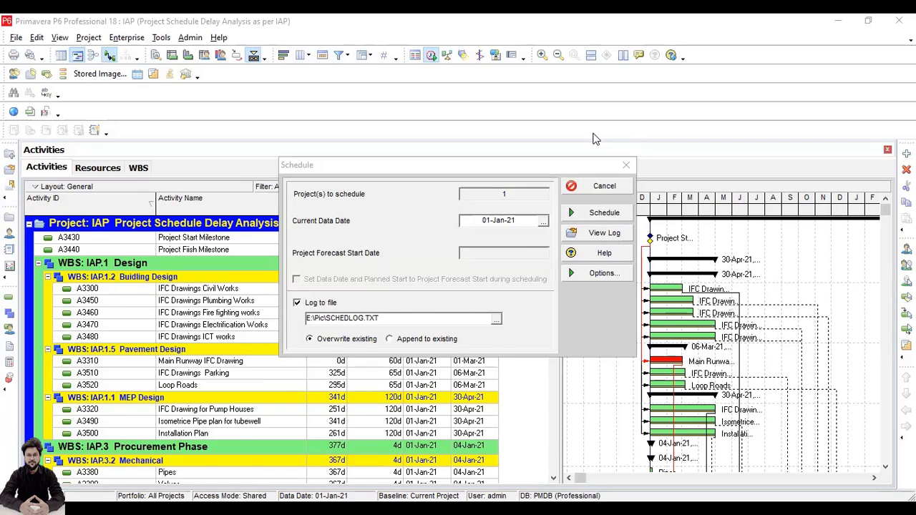
pyautogui.click(604, 231)
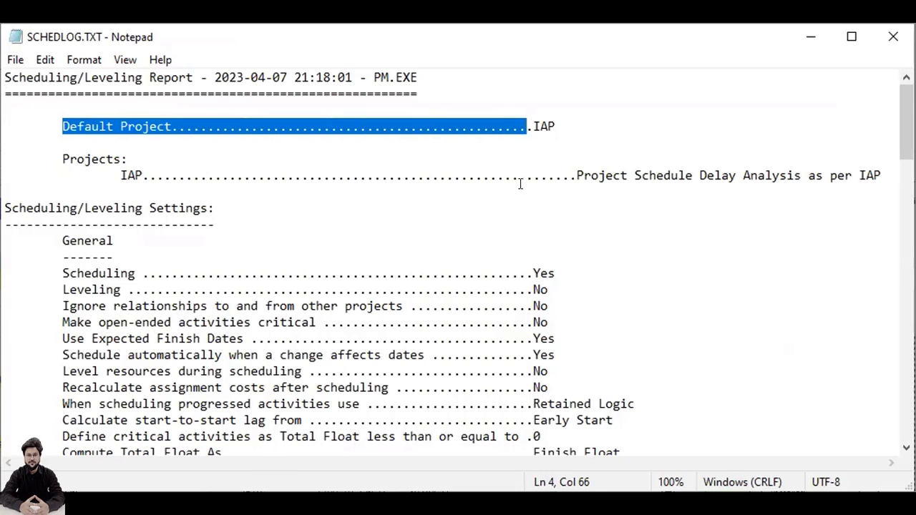
pyautogui.scroll(-3)
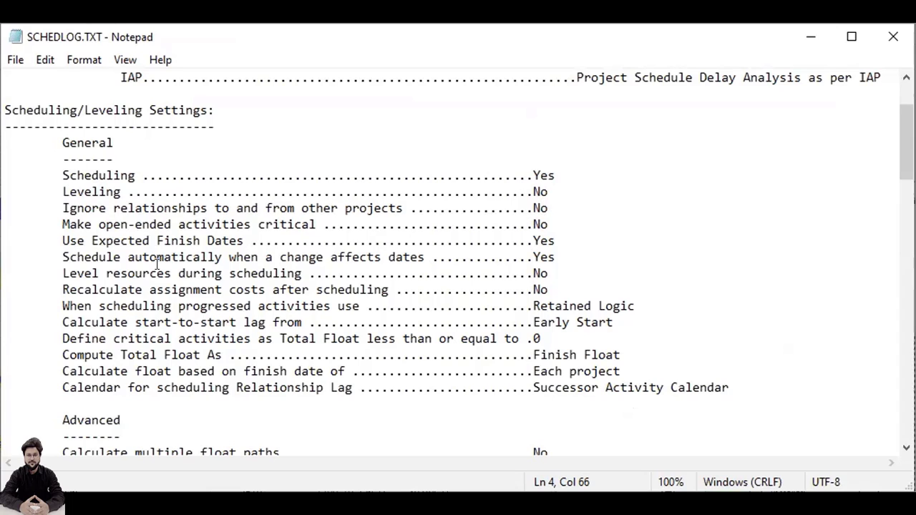
pyautogui.scroll(-3)
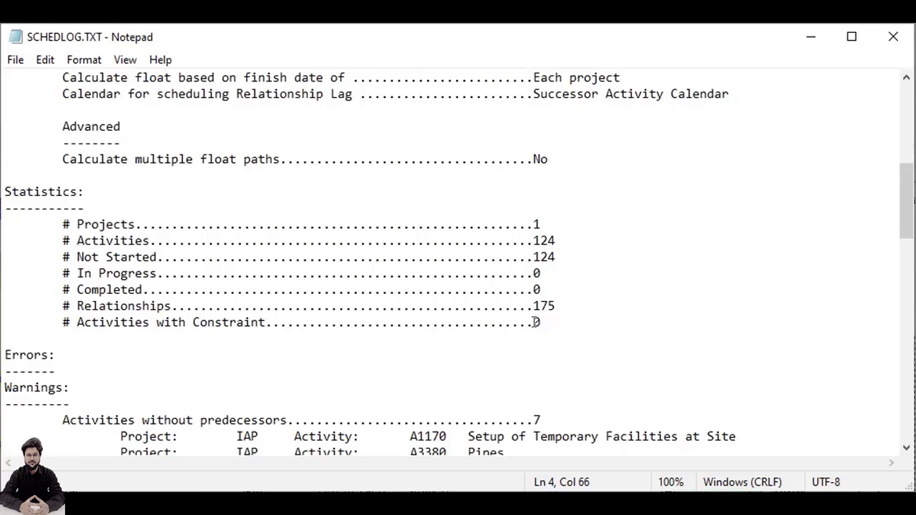
pyautogui.scroll(-3)
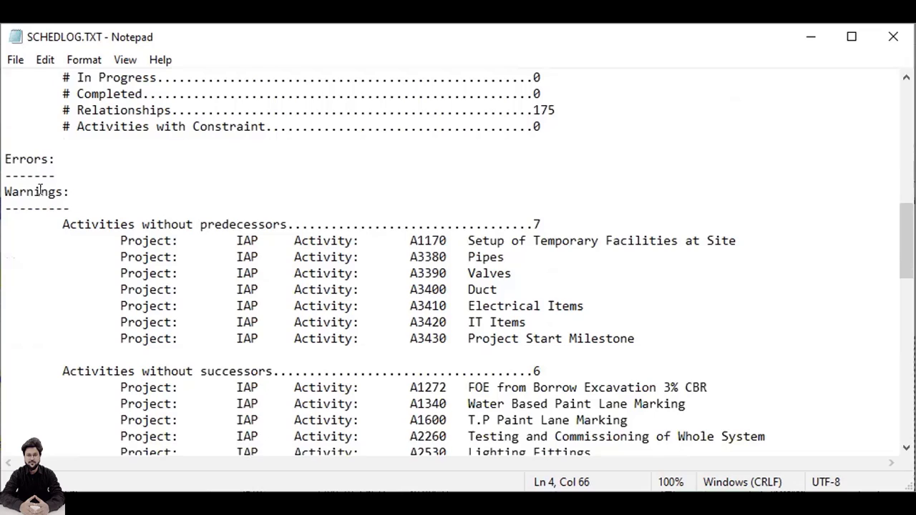
pyautogui.moveTo(375, 266)
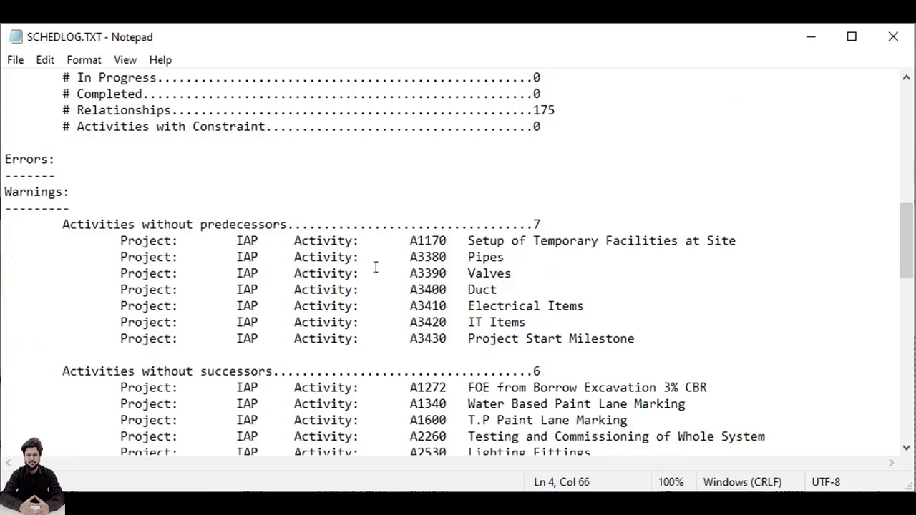
pyautogui.moveTo(274, 234)
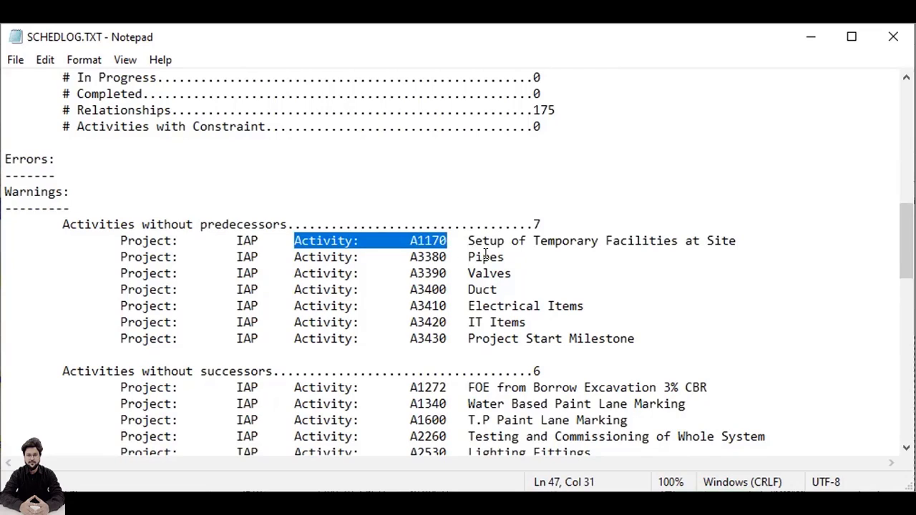
pyautogui.moveTo(744, 241)
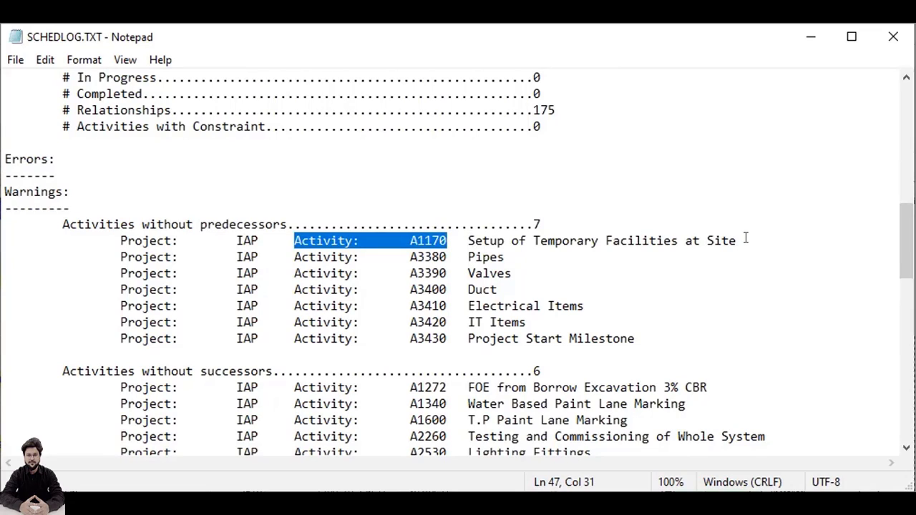
pyautogui.moveTo(286, 234)
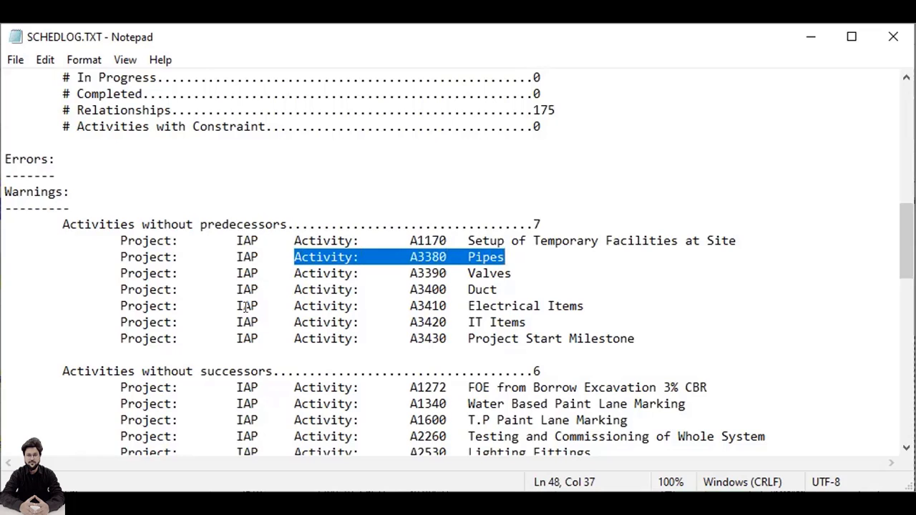
# Scroll past the six activities without successors to the zero out-of-sequence checks
pyautogui.scroll(-3)
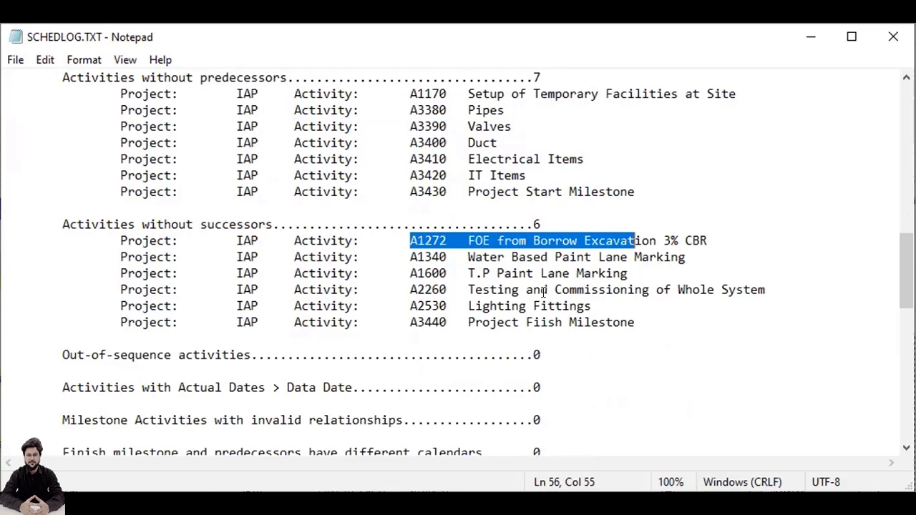
pyautogui.scroll(-3)
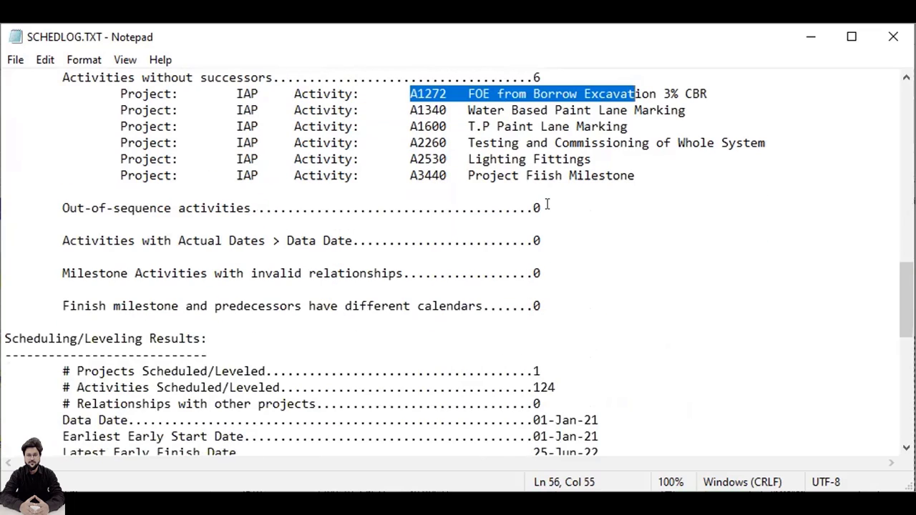
pyautogui.moveTo(546, 223)
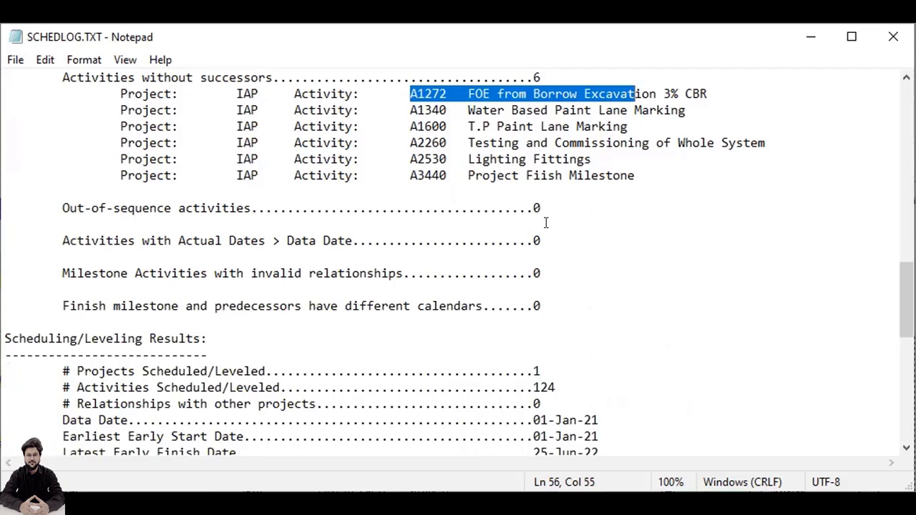
pyautogui.scroll(-3)
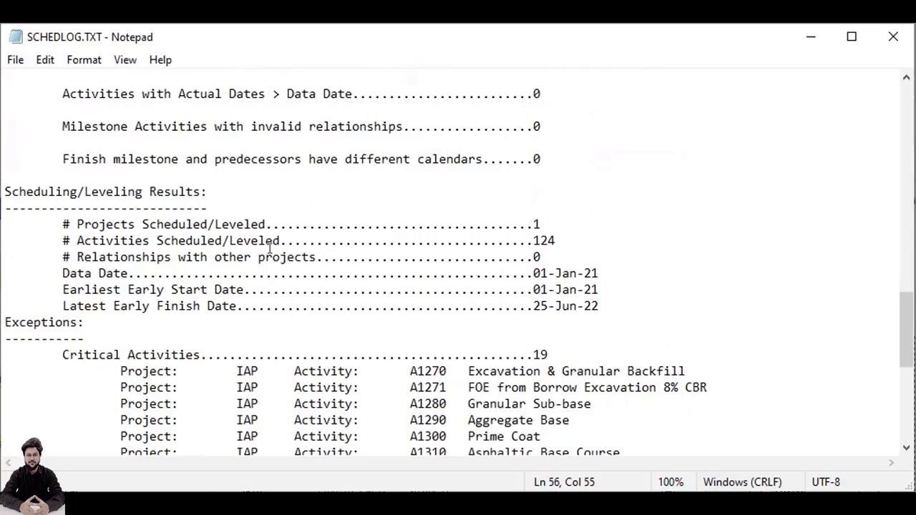
pyautogui.moveTo(518, 265)
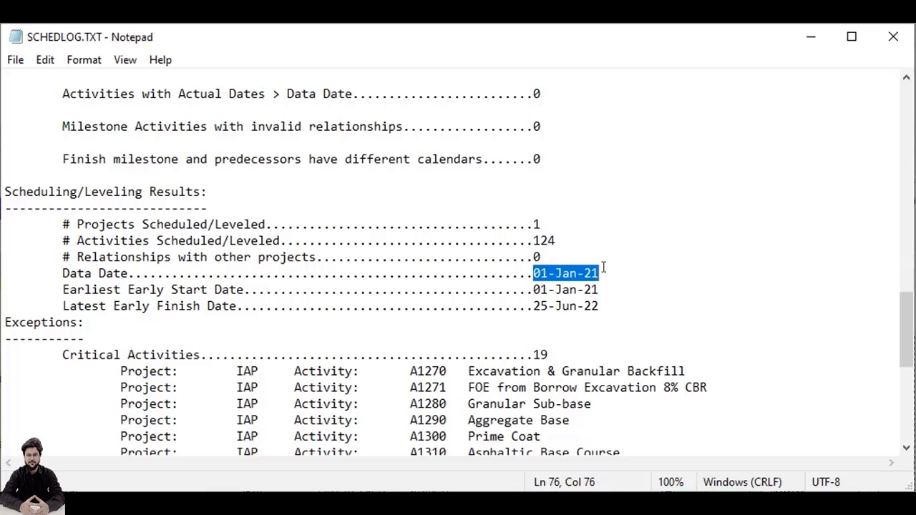
# Scroll through the 19 critical activities down to the zero unsatisfied constraints and external dates
pyautogui.scroll(-3)
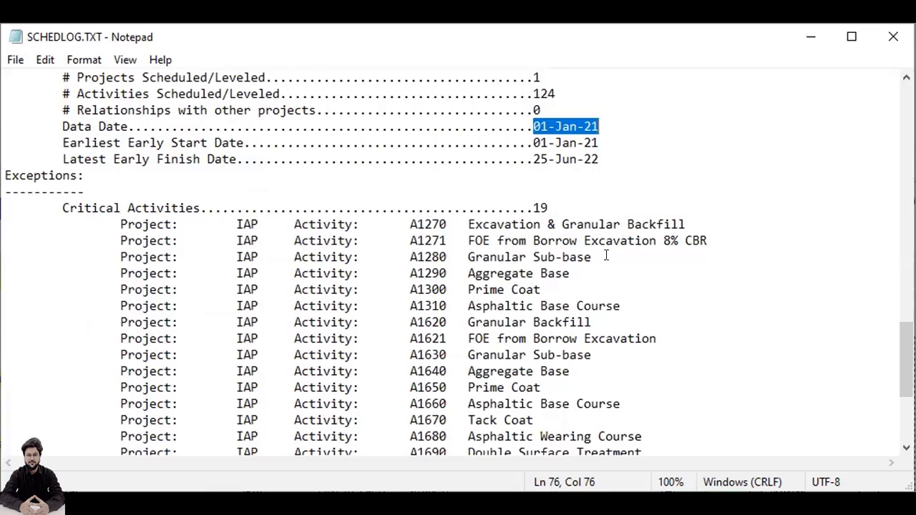
pyautogui.scroll(-3)
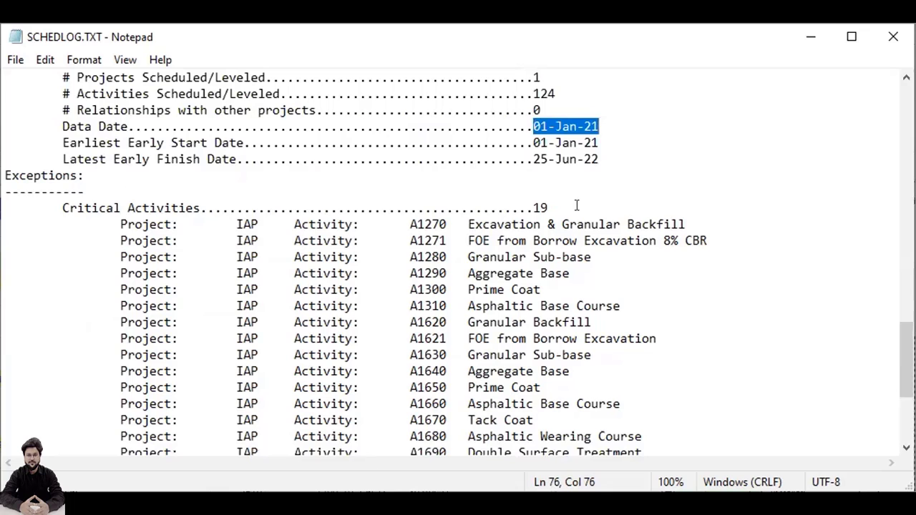
pyautogui.scroll(-3)
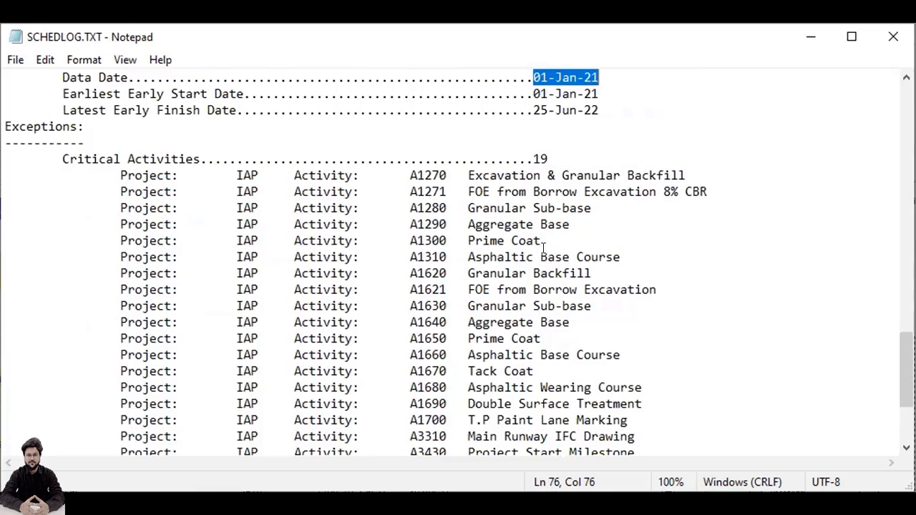
pyautogui.scroll(-3)
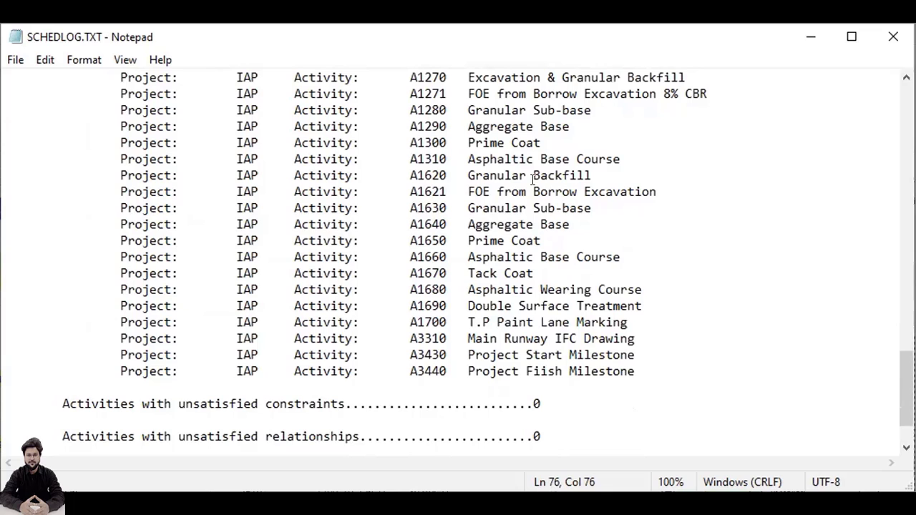
pyautogui.scroll(3)
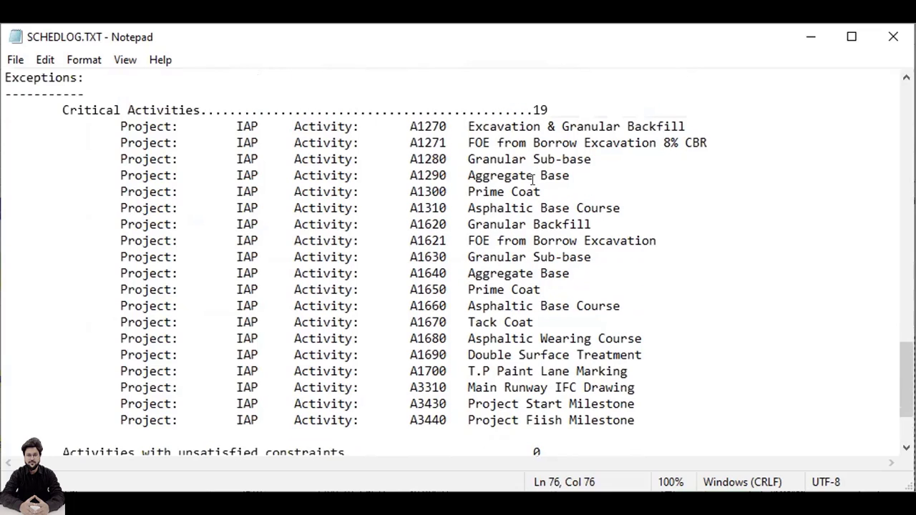
pyautogui.scroll(-3)
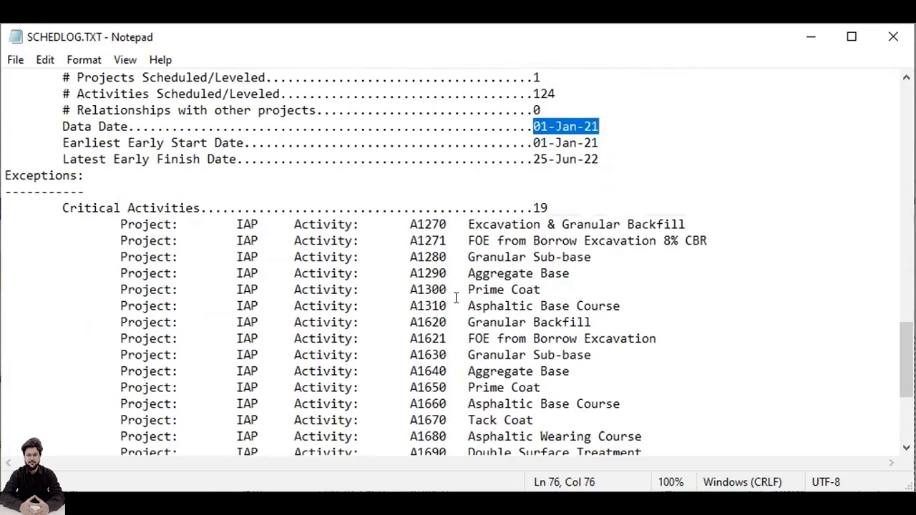
pyautogui.scroll(-3)
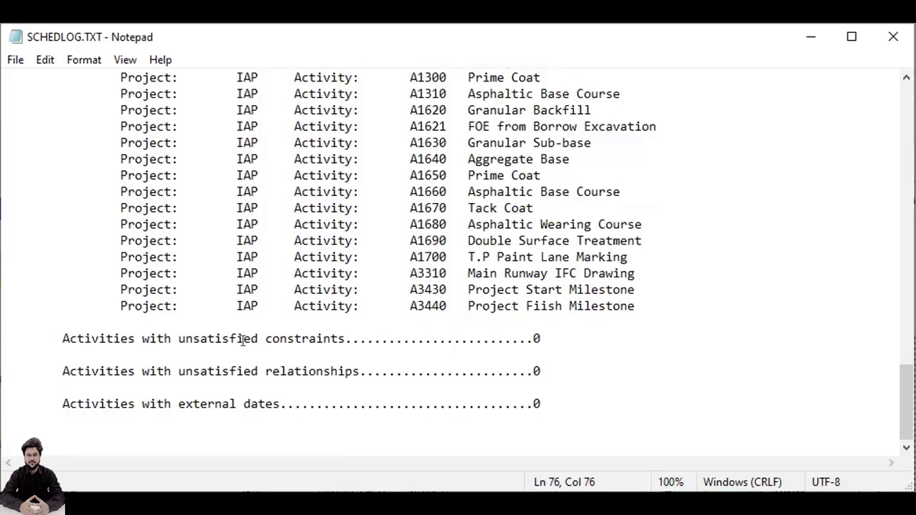
pyautogui.moveTo(386, 351)
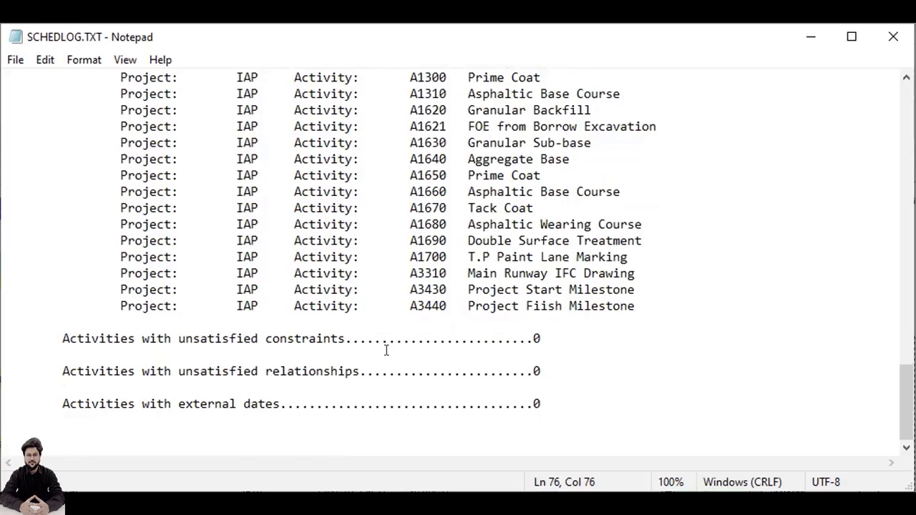
pyautogui.scroll(-3)
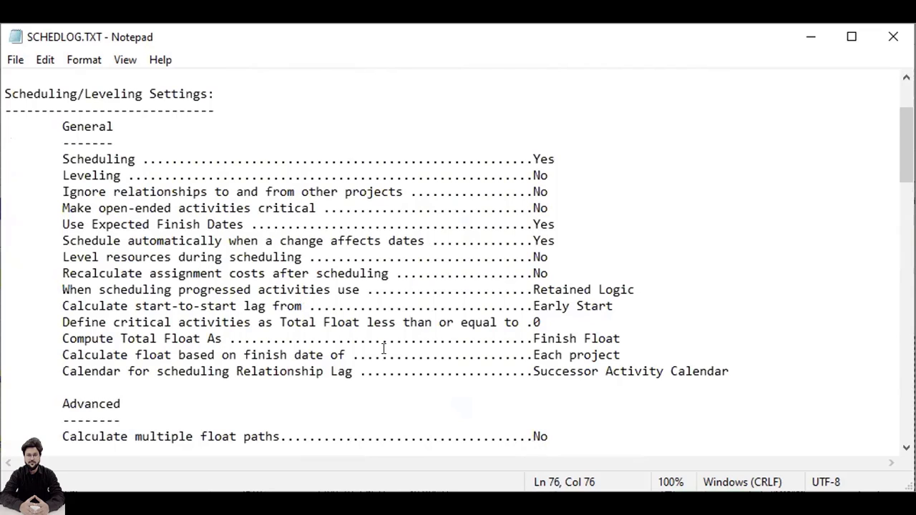
# Scroll the log to bring the Scheduling/Leveling Settings for project IAP into view
pyautogui.scroll(-3)
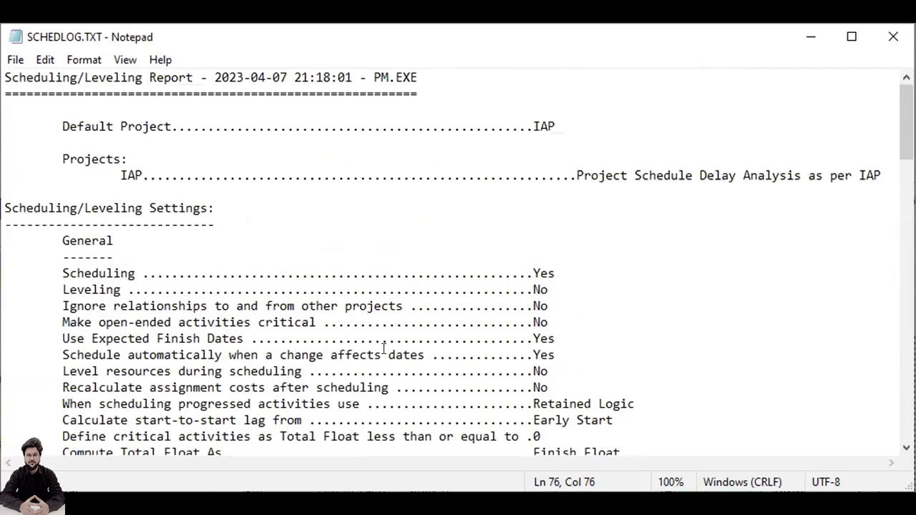
pyautogui.scroll(-3)
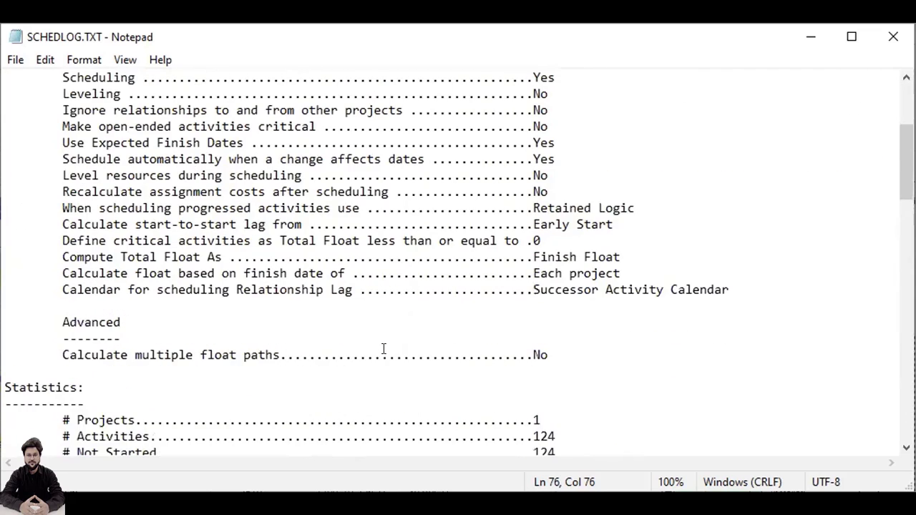
pyautogui.scroll(-3)
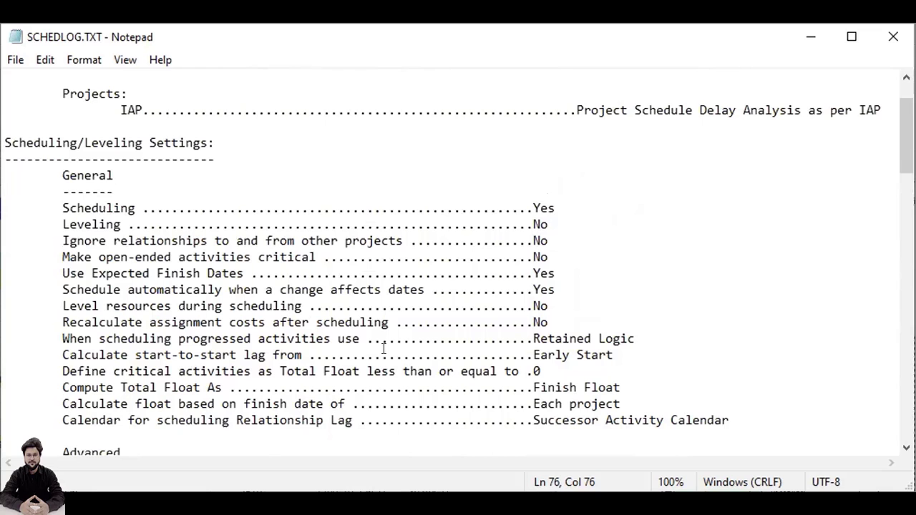
pyautogui.moveTo(511, 483)
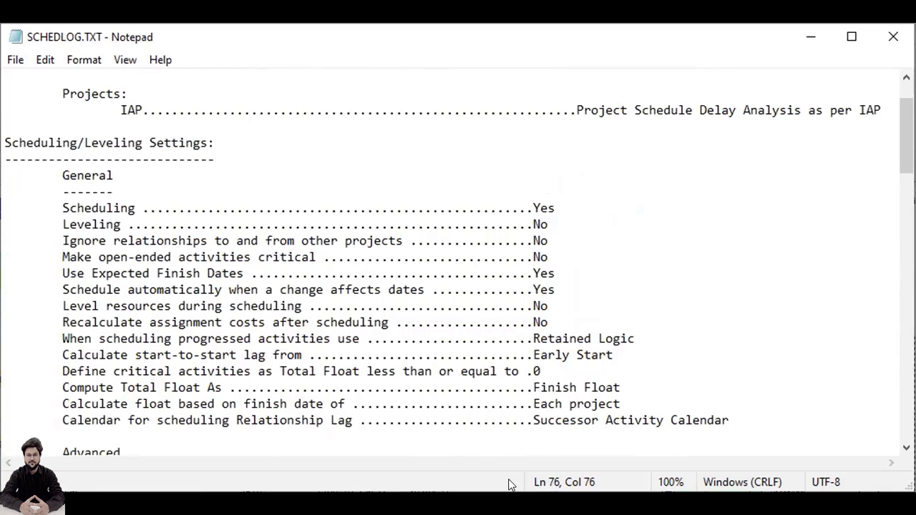